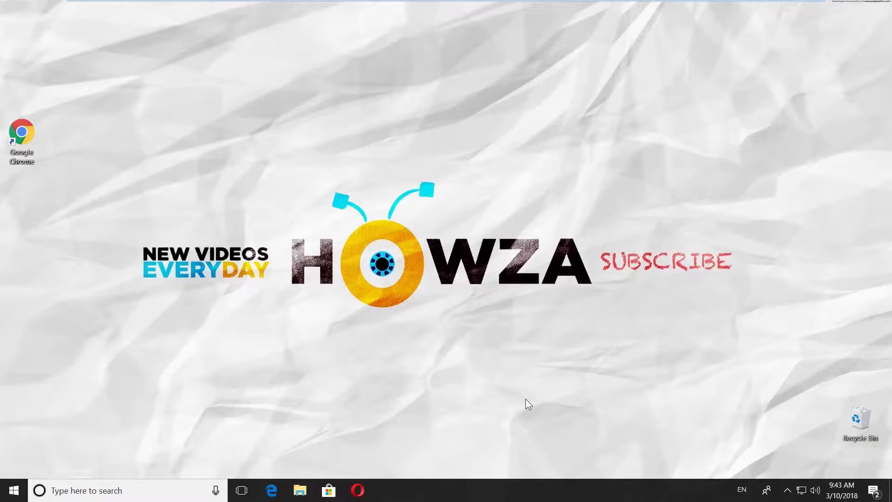
{"action": "mouse_move", "coordinate": [23, 131]}
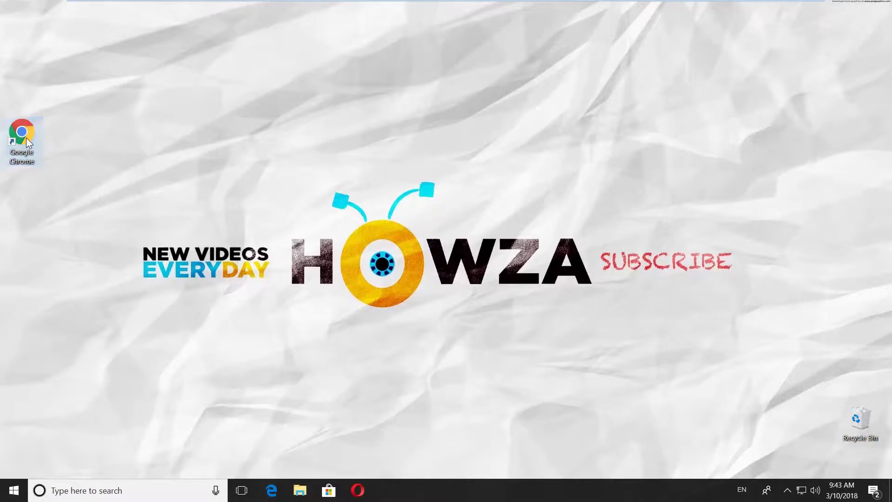
Launch Google Chrome from its desktop icon, opening the Dropbox home page
{"action": "double_click", "coordinate": [22, 129]}
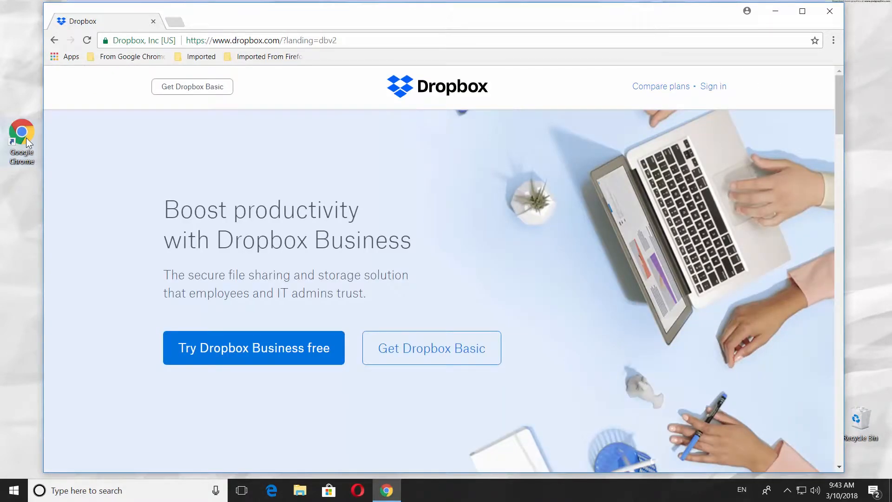
Register a Dropbox Basic account with name 'Howza' and a password, accepting the terms
{"action": "left_click", "coordinate": [431, 348]}
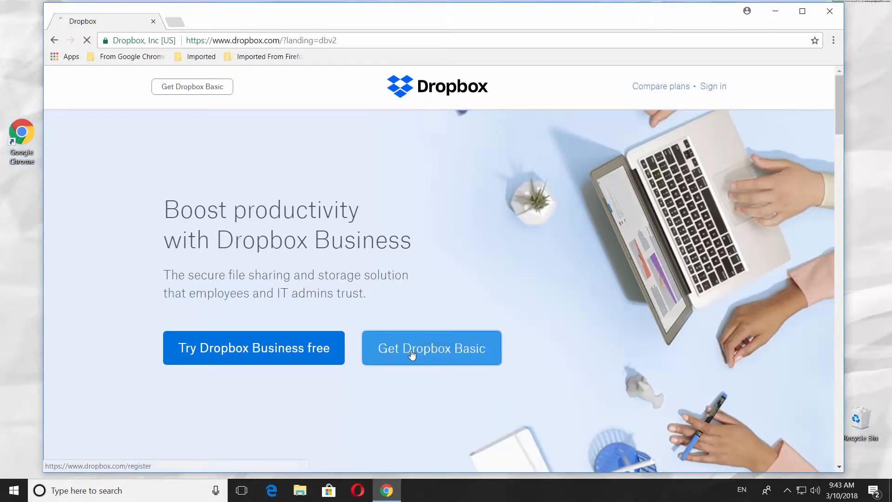
{"action": "left_click", "coordinate": [432, 348]}
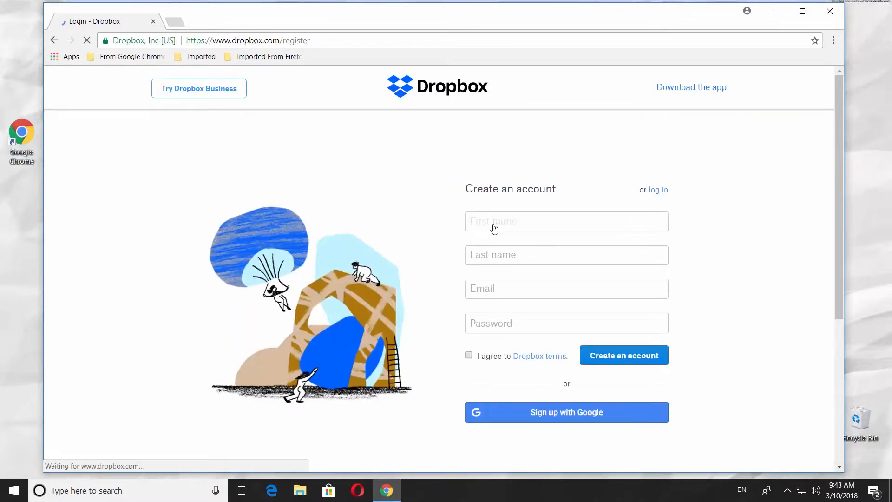
{"action": "type", "text": "Howza"}
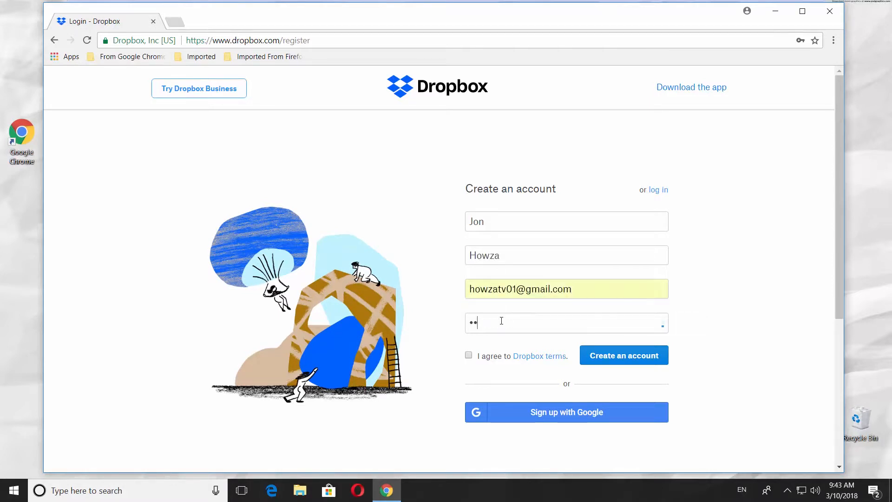
{"action": "type", "text": "password"}
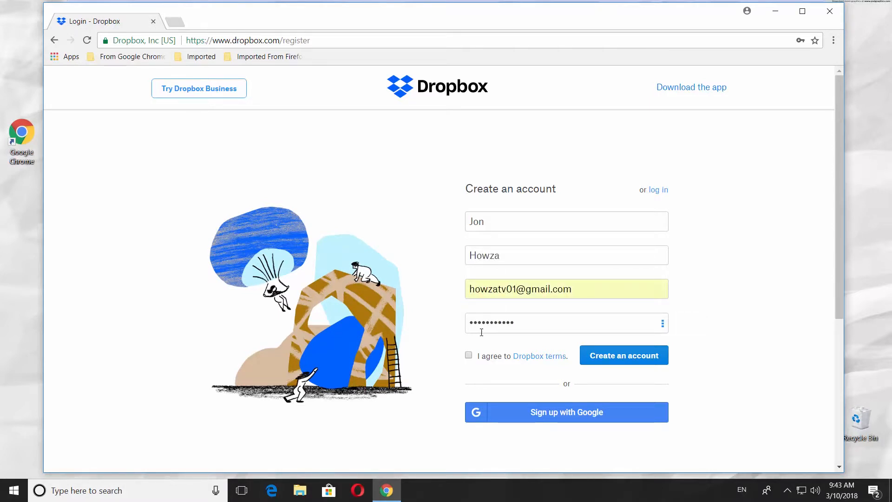
{"action": "left_click", "coordinate": [468, 355]}
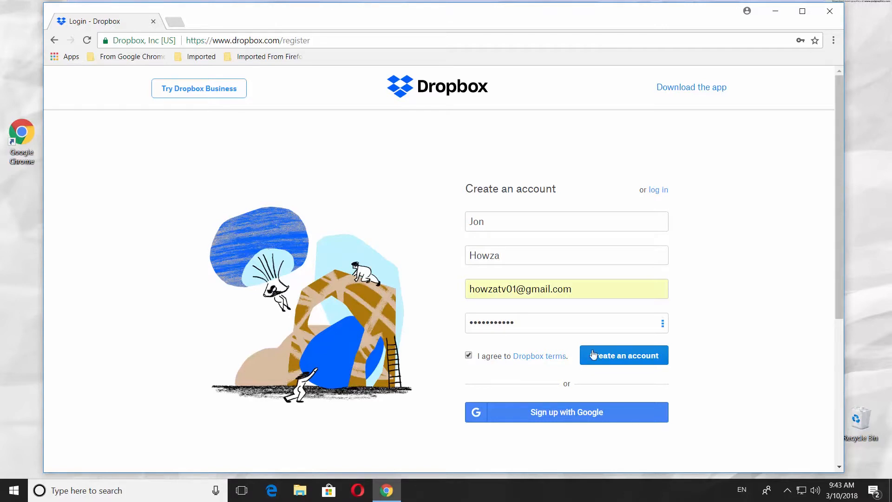
{"action": "left_click", "coordinate": [623, 355]}
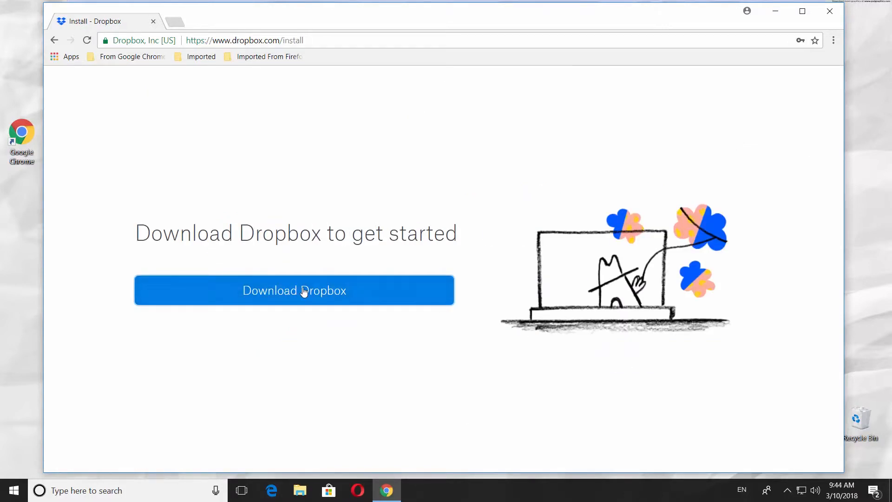
Download DropboxInstaller.exe from the Dropbox website to the desktop
{"action": "left_click", "coordinate": [294, 290]}
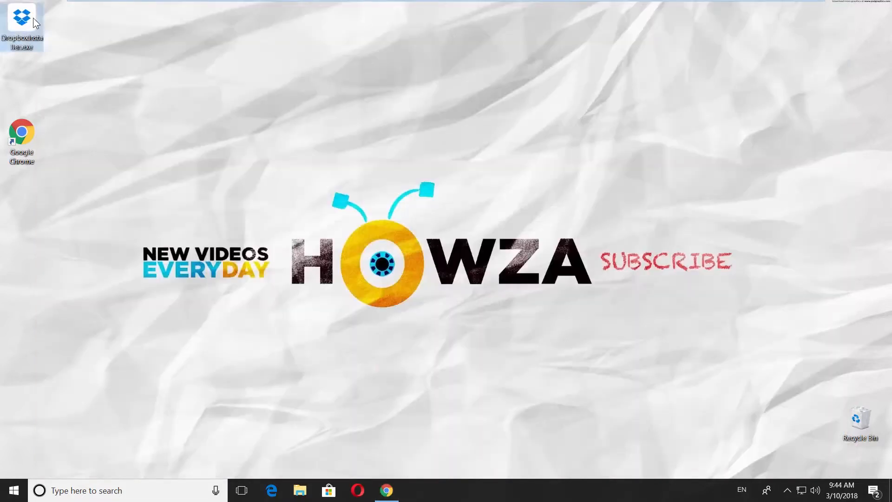
Run DropboxInstaller.exe and dismiss the file sharing tip after installation
{"action": "double_click", "coordinate": [22, 23]}
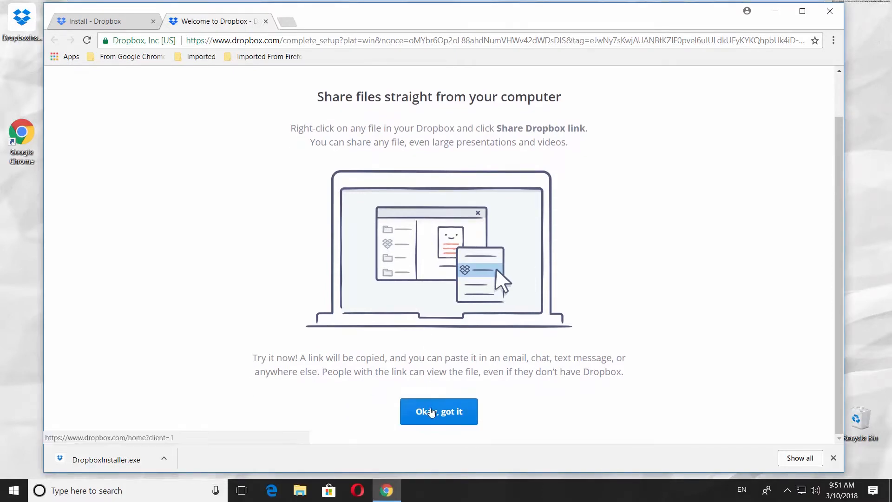
{"action": "left_click", "coordinate": [438, 410]}
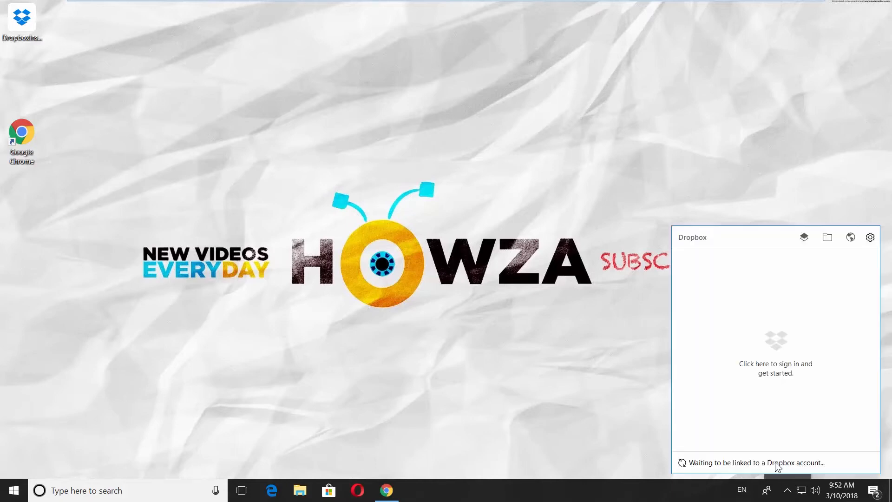
Sign the desktop app in from the tray prompt and finish the Get Started, Next, Finish tour
{"action": "left_click", "coordinate": [775, 368]}
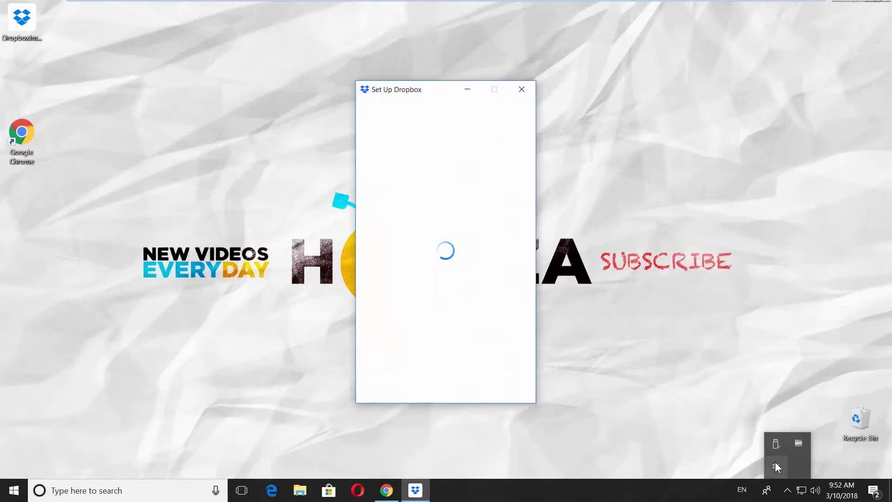
{"action": "left_click", "coordinate": [520, 90]}
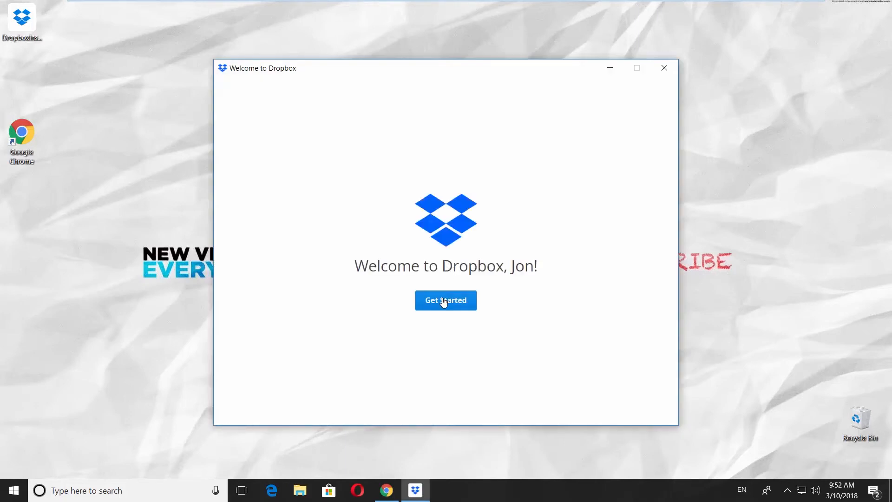
{"action": "left_click", "coordinate": [446, 300]}
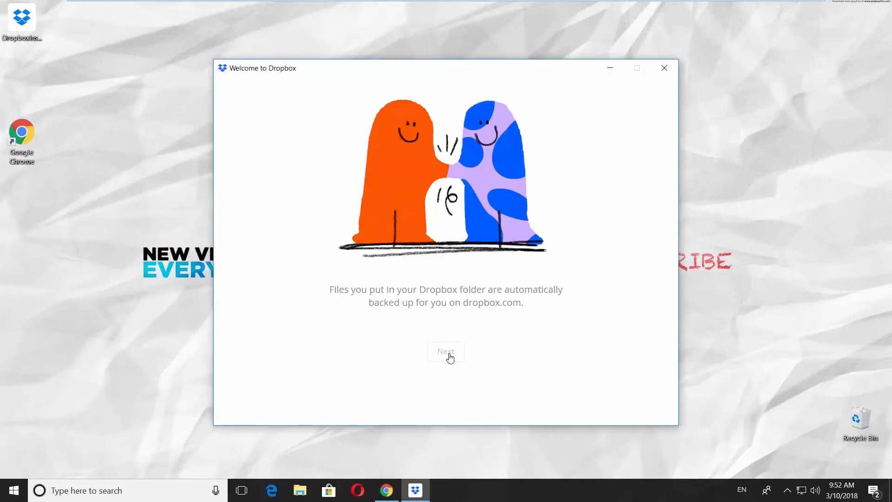
{"action": "left_click", "coordinate": [446, 351]}
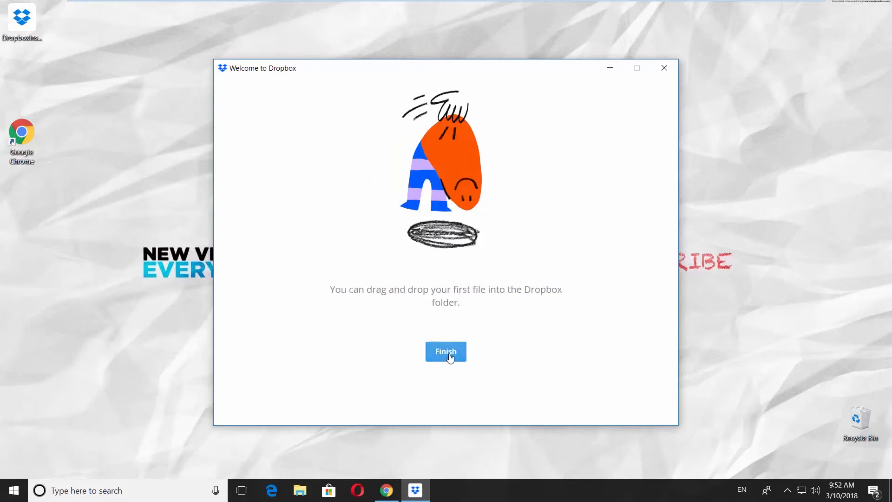
{"action": "left_click", "coordinate": [445, 351]}
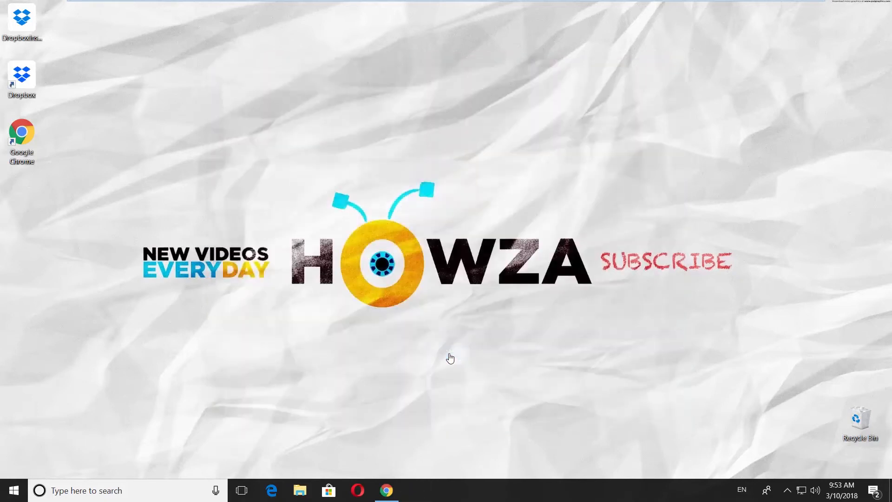